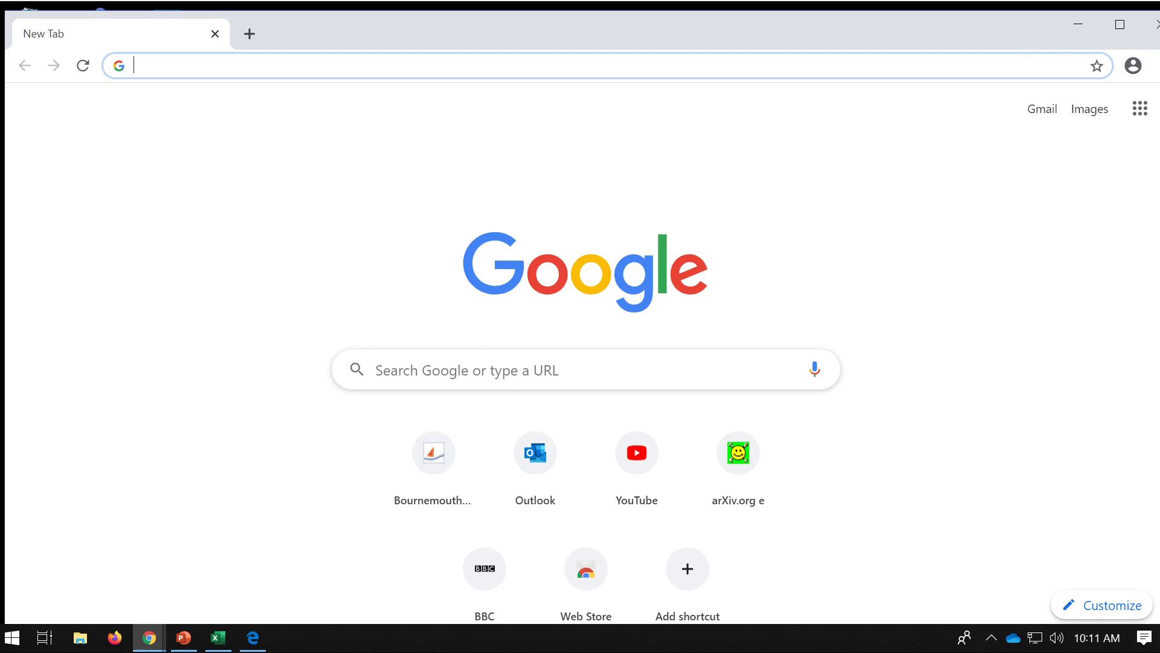
Search Google for 'notepad++' to reach the official Notepad++ downloads page
{"action": "left_click", "coordinate": [584, 370]}
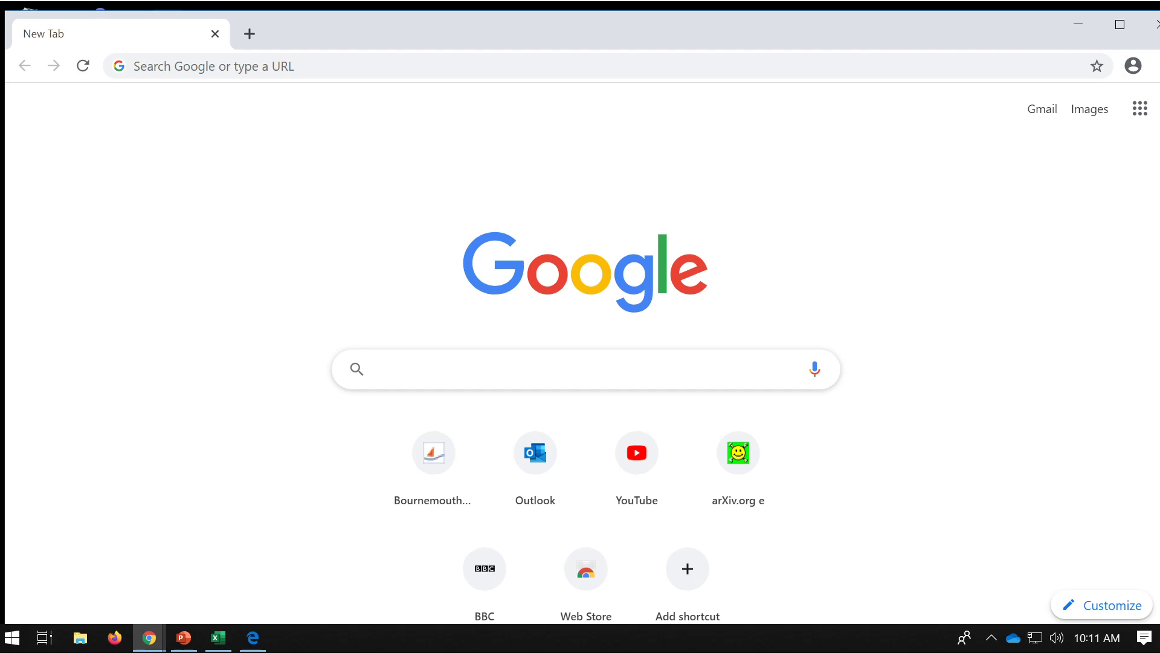
{"action": "type", "text": "notepad++"}
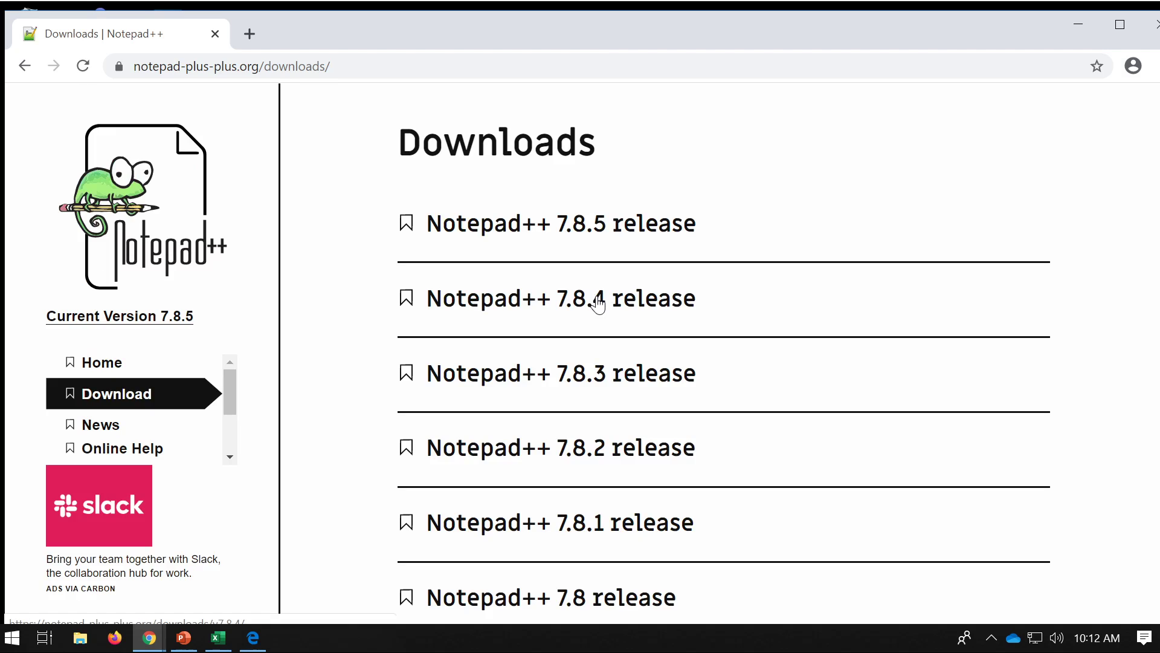
Download the Notepad++ 7.8.5 release installer and run its setup
{"action": "left_click", "coordinate": [560, 223]}
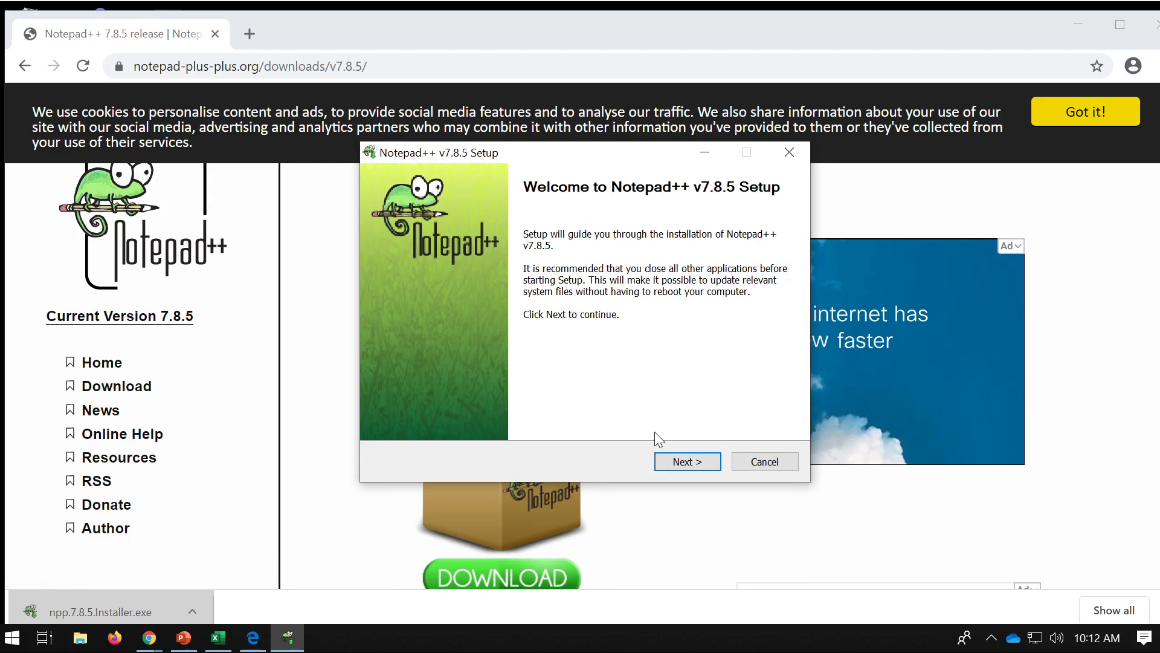
Install Notepad++ 7.8.5 with the default folder and components, then launch it on finishing
{"action": "left_click", "coordinate": [685, 461]}
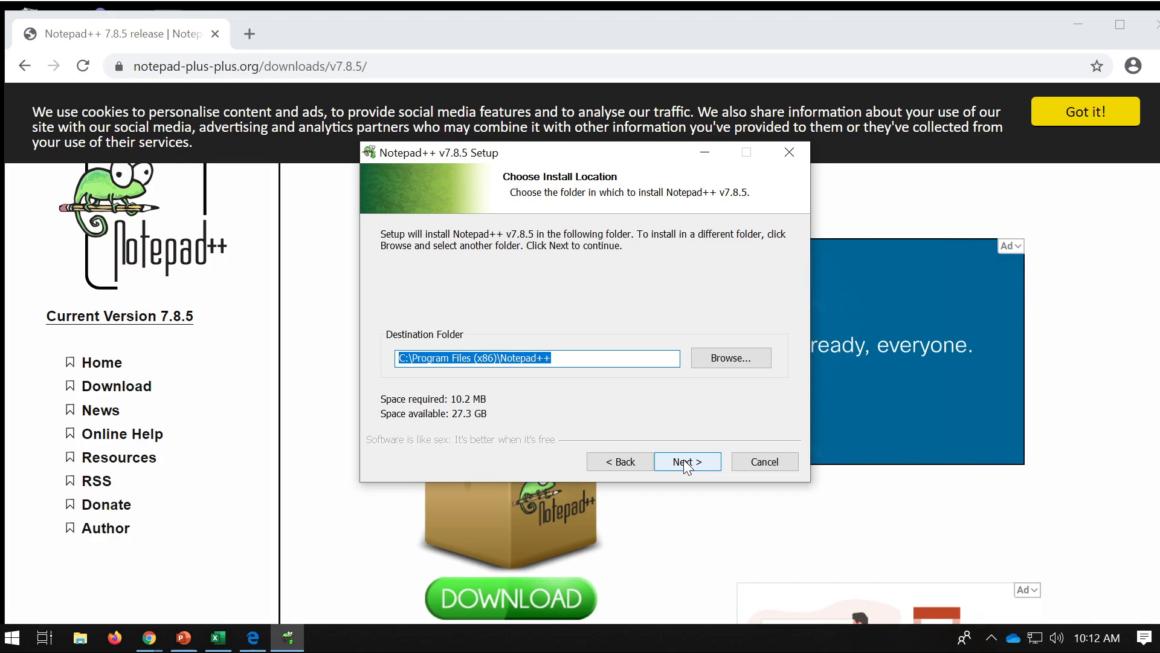
{"action": "left_click", "coordinate": [686, 461]}
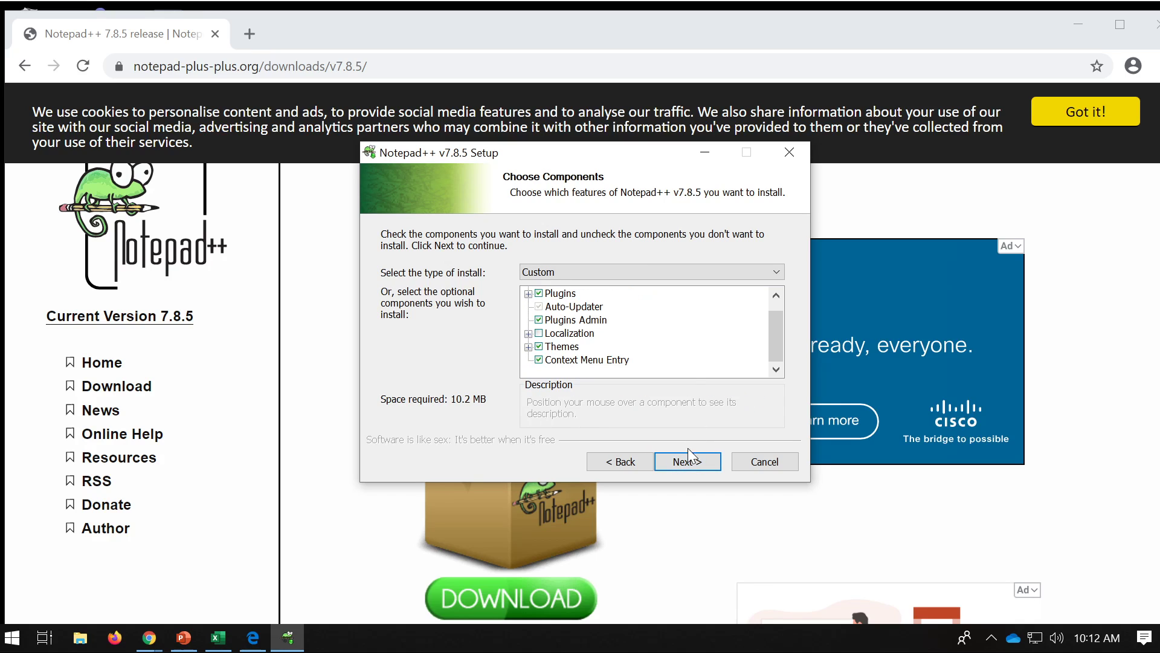
{"action": "left_click", "coordinate": [687, 461]}
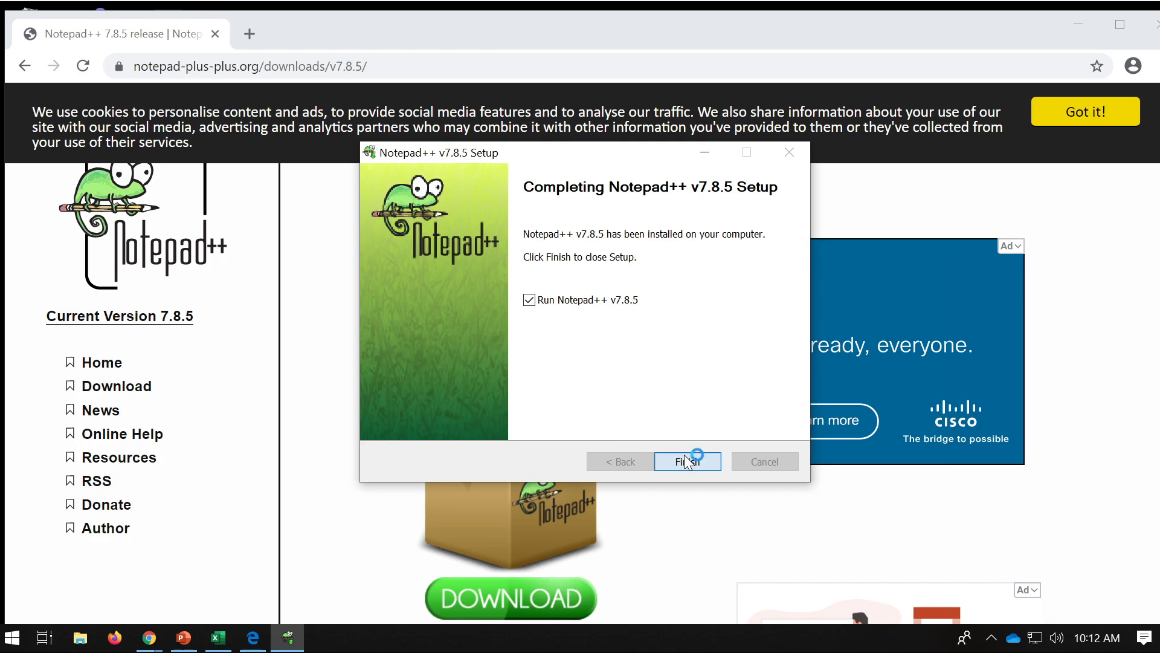
{"action": "left_click", "coordinate": [686, 461]}
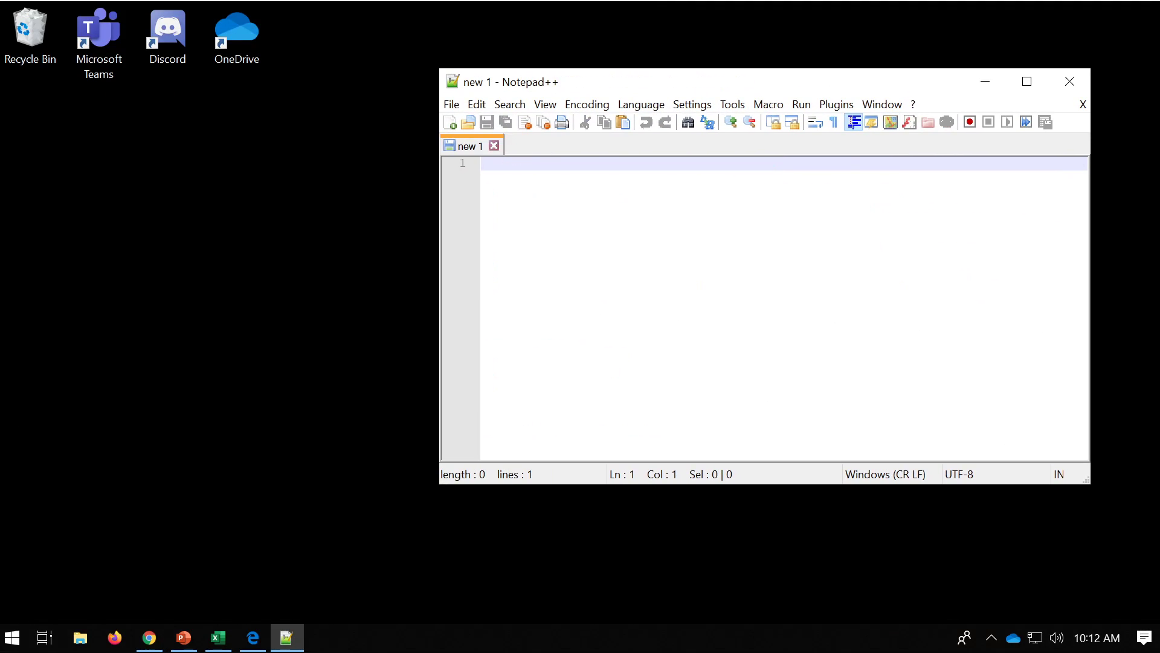
{"action": "left_click", "coordinate": [545, 103]}
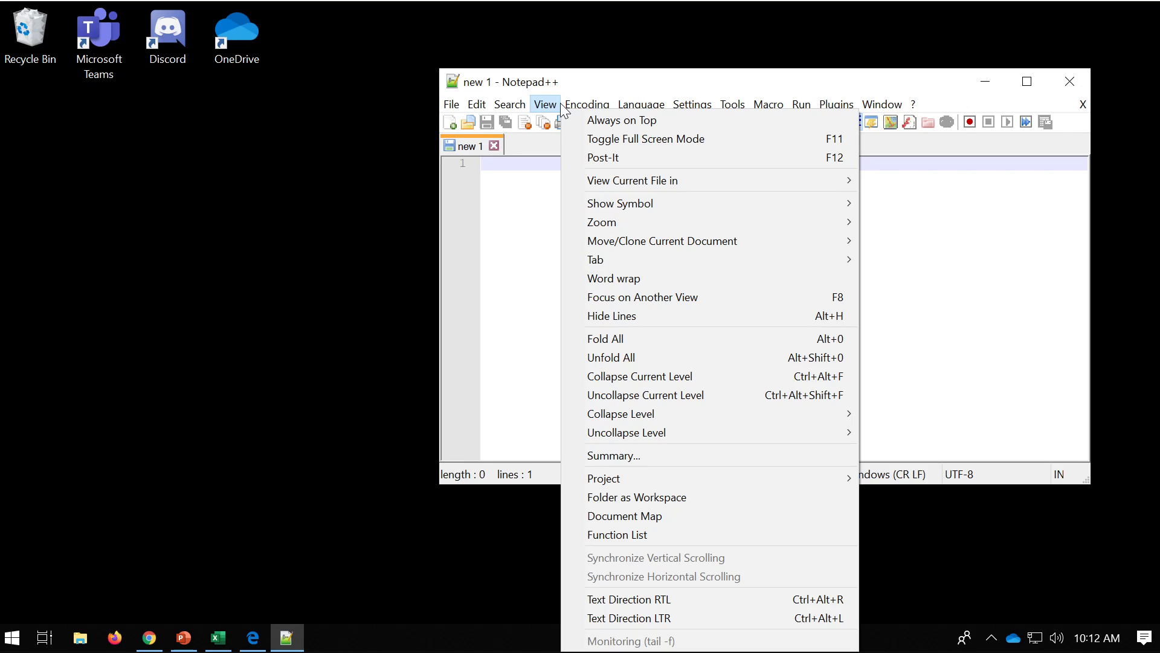
{"action": "mouse_move", "coordinate": [564, 111]}
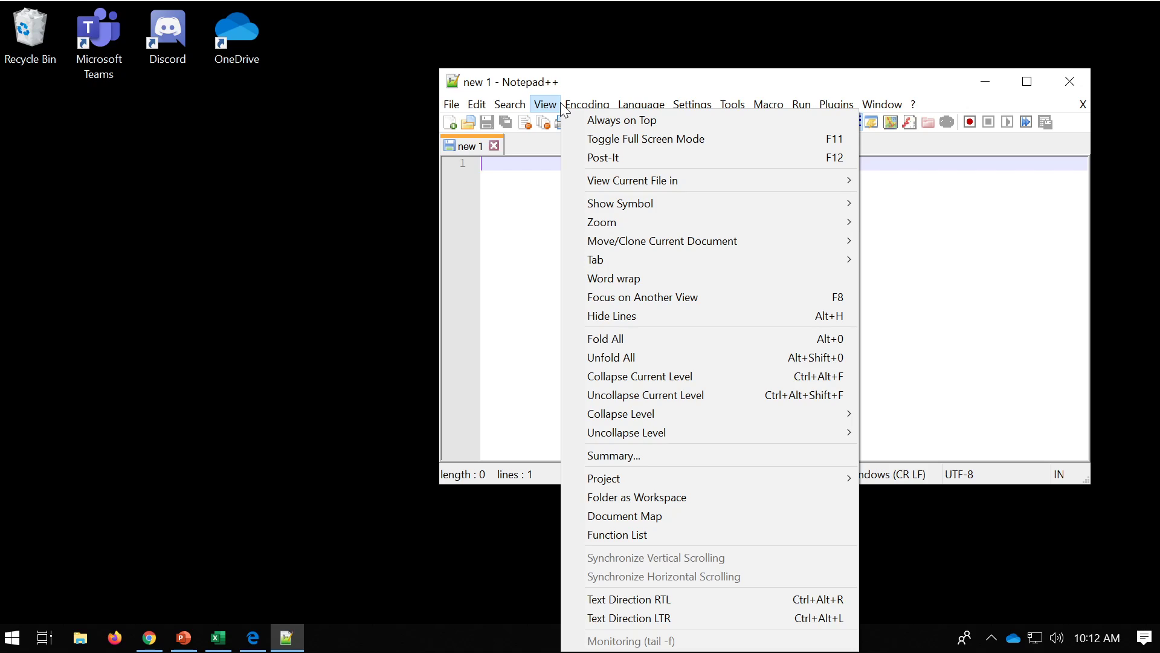
{"action": "left_click", "coordinate": [587, 104]}
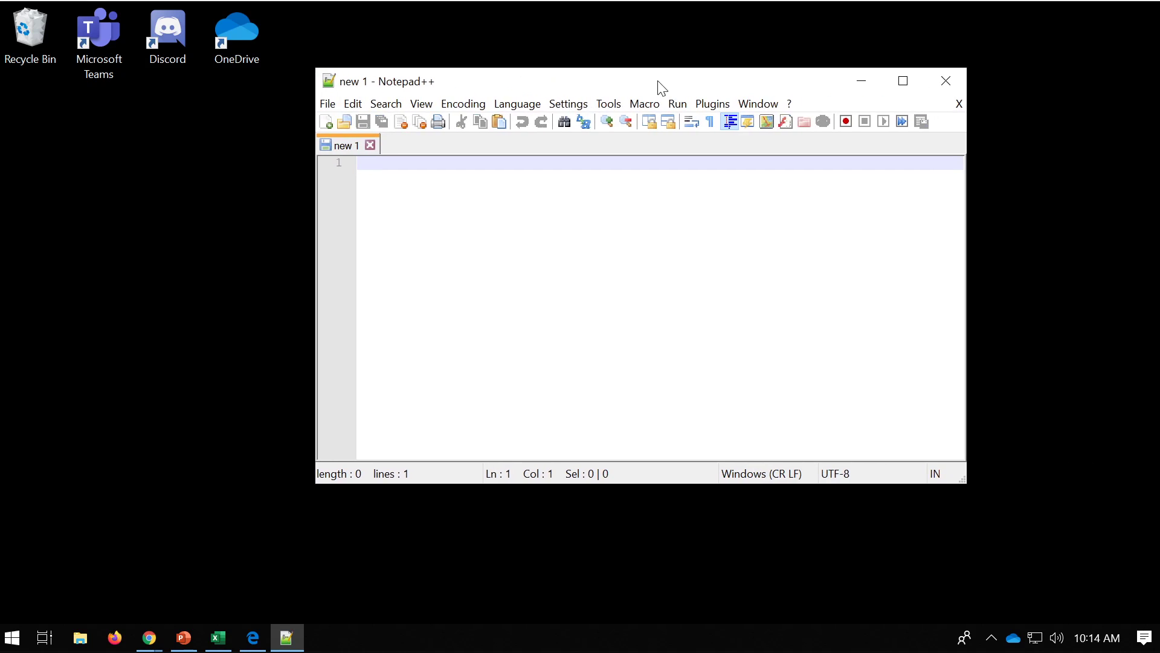
Move the 'new 1' tab to the other view for a side-by-side split
{"action": "right_click", "coordinate": [344, 144]}
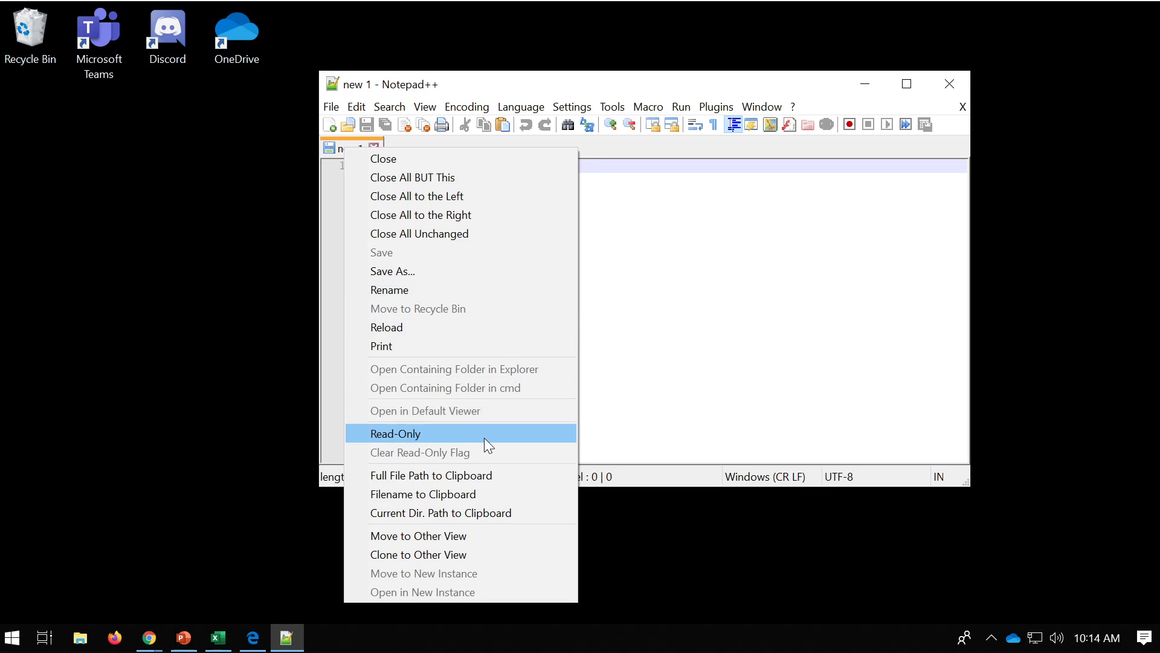
{"action": "mouse_move", "coordinate": [489, 535]}
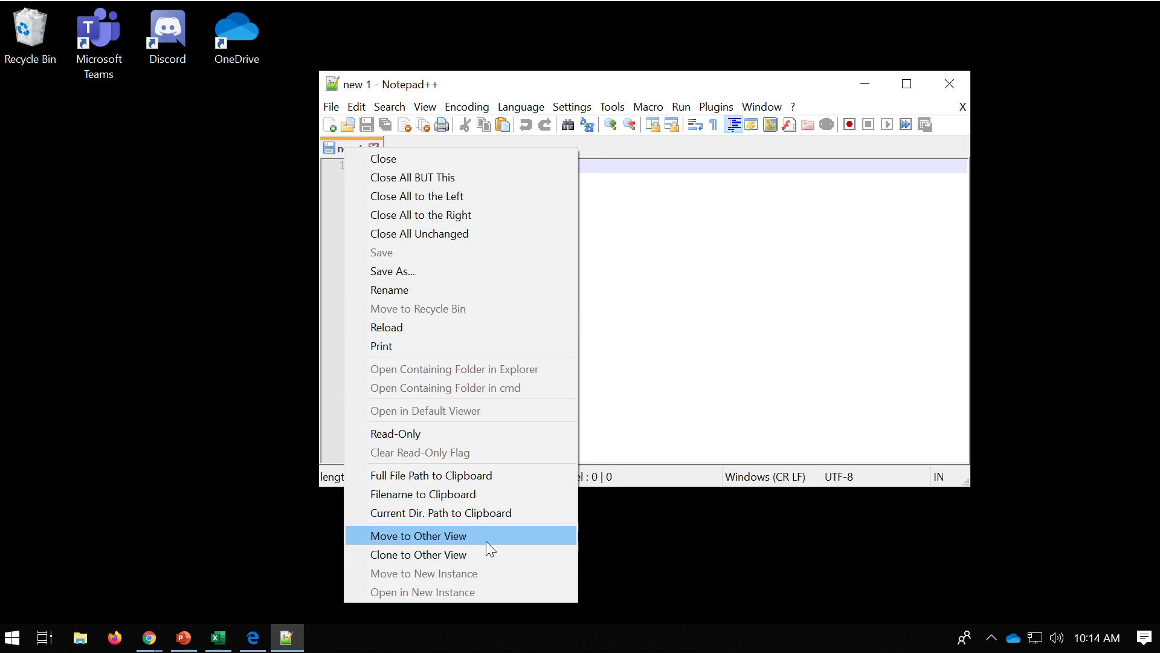
{"action": "left_click", "coordinate": [418, 536]}
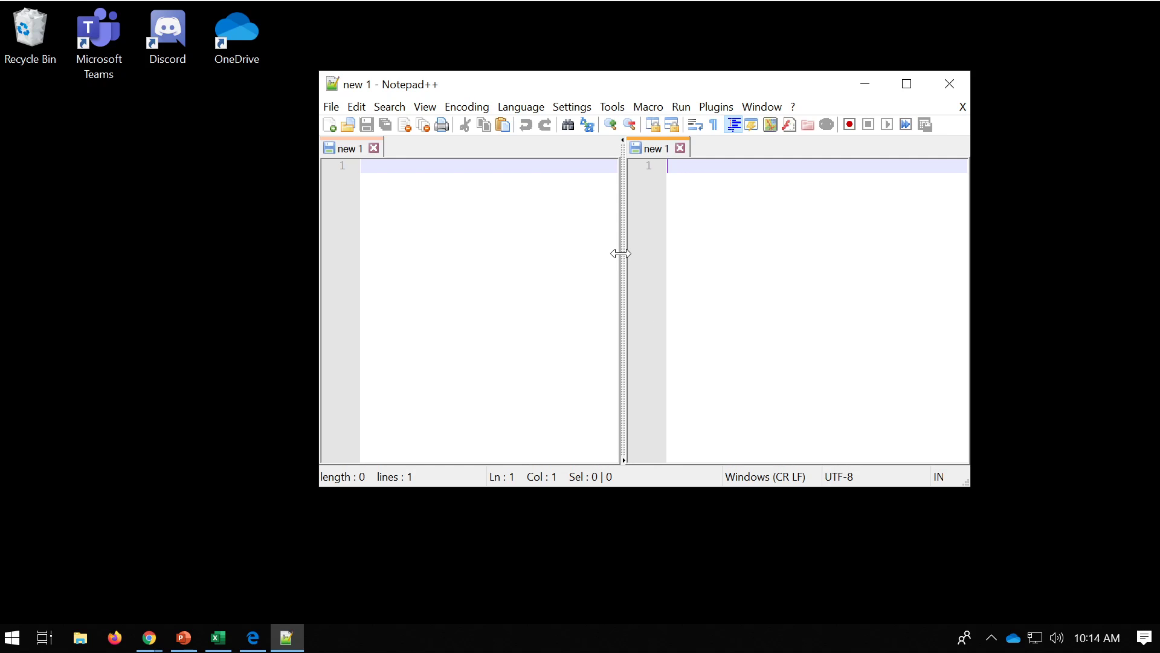
{"action": "mouse_move", "coordinate": [972, 488]}
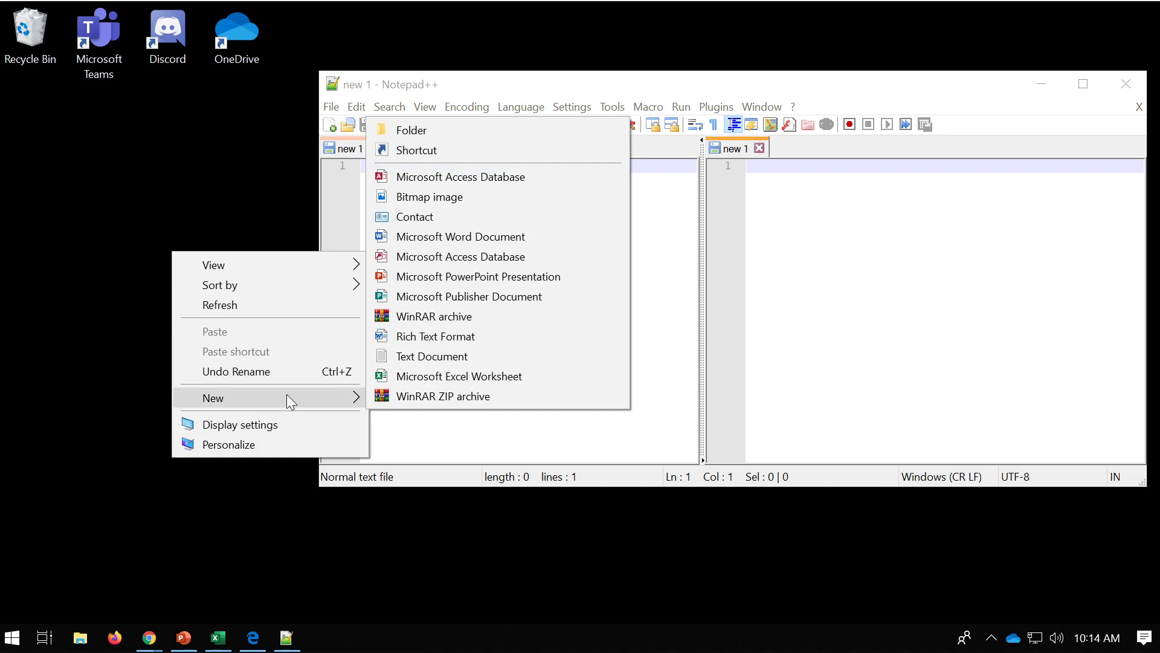
Create a new desktop folder and name it 'website'
{"action": "left_click", "coordinate": [411, 129]}
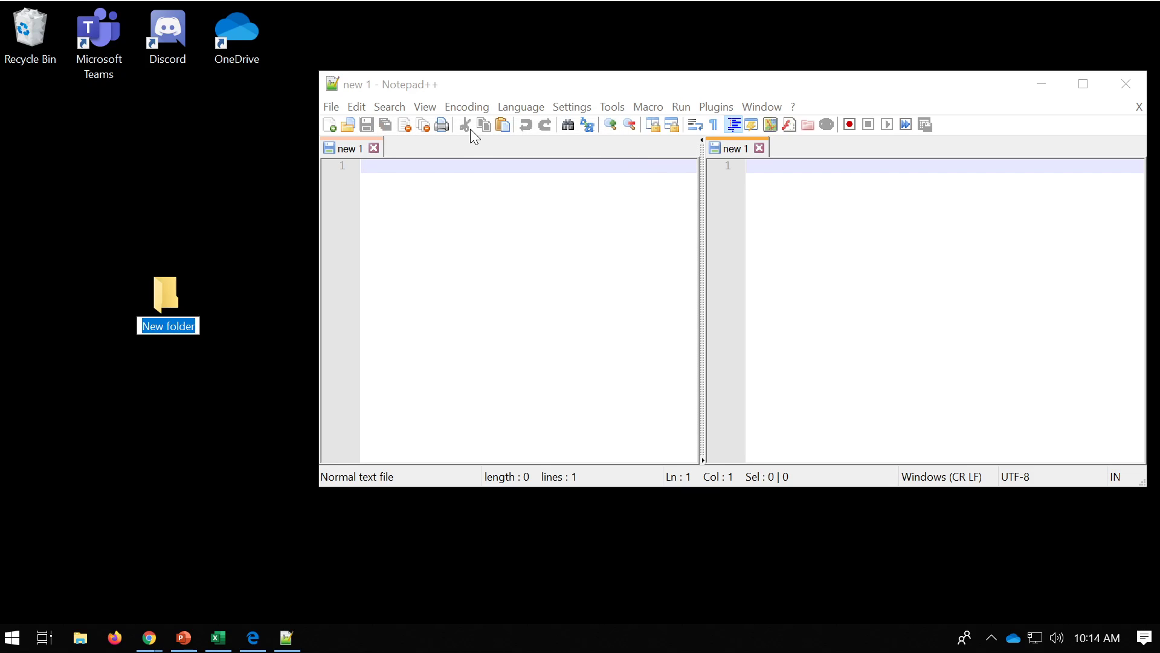
{"action": "type", "text": "website"}
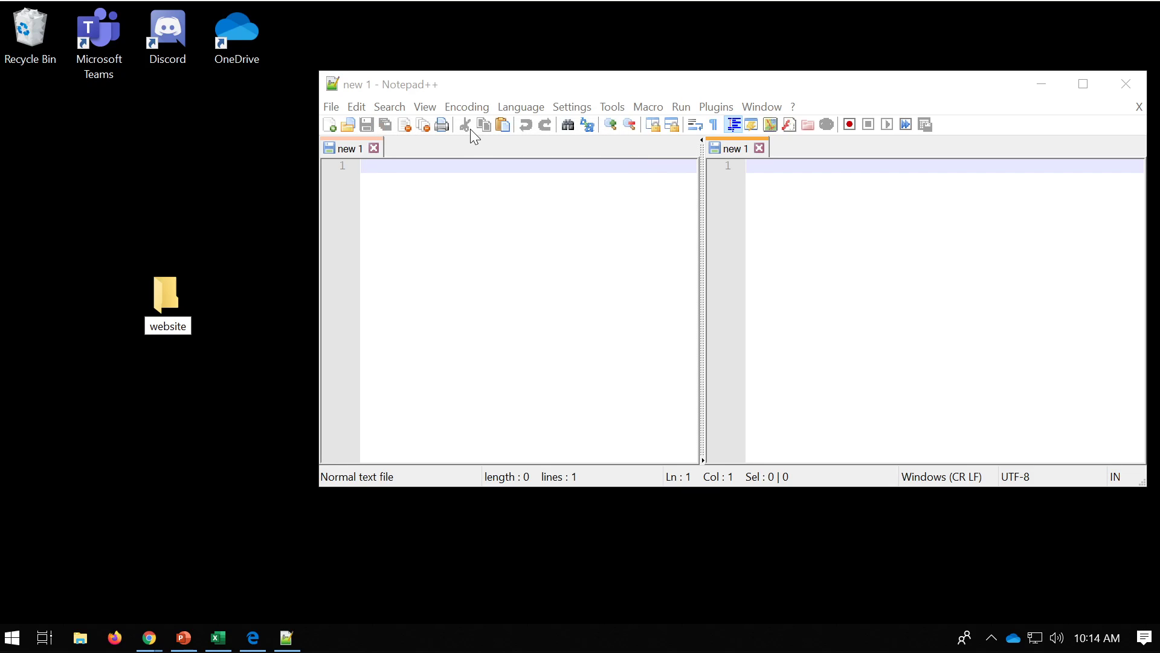
{"action": "left_click", "coordinate": [168, 296]}
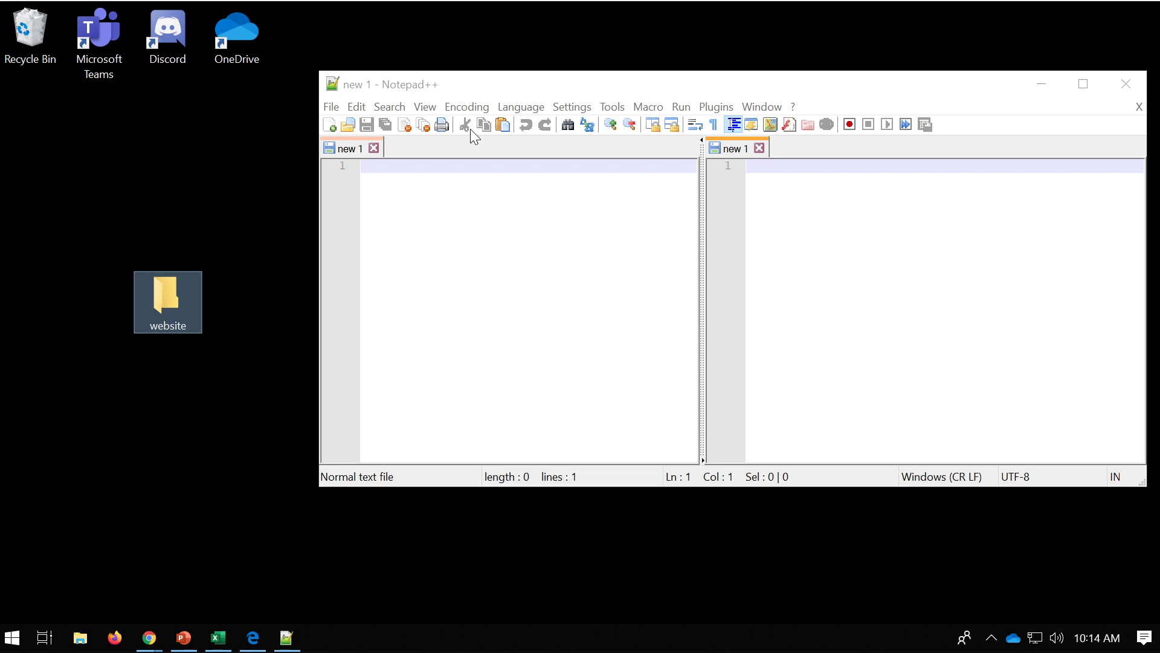
{"action": "mouse_move", "coordinate": [464, 131]}
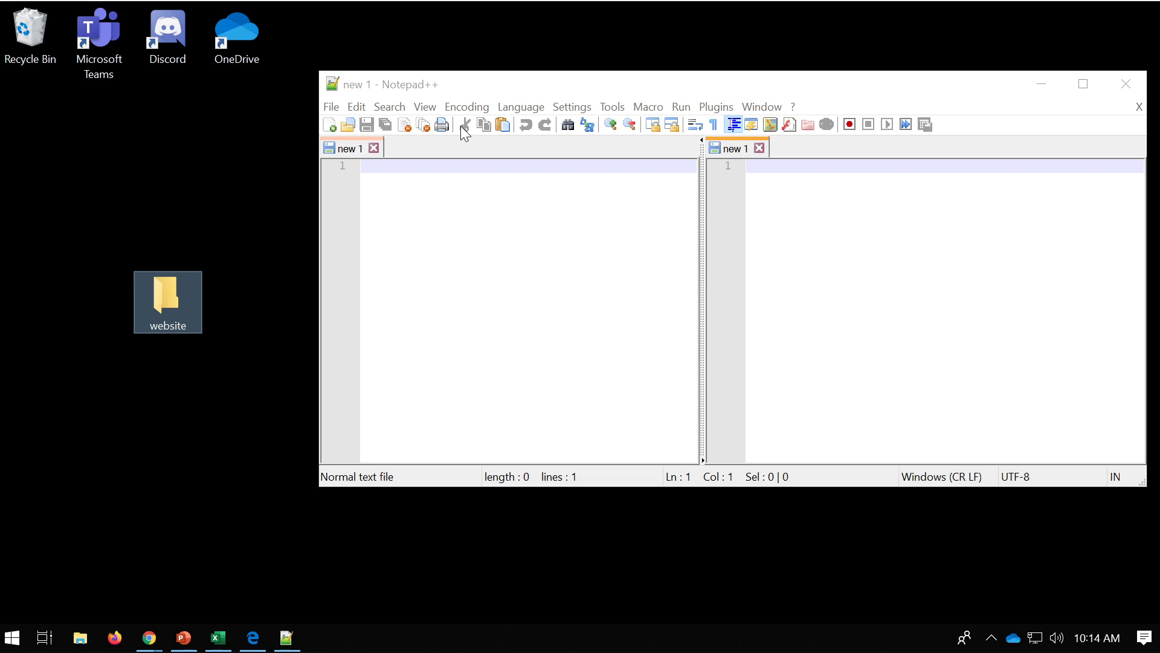